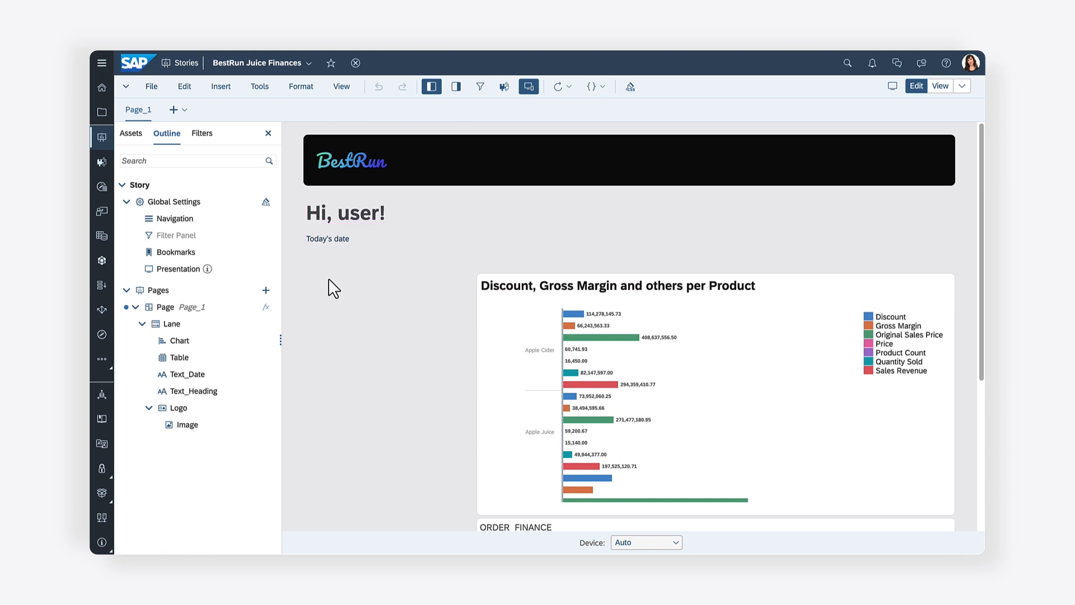
Add two Button widgets from Assets above the product chart and select the first for renaming
{"action": "left_click", "coordinate": [713, 391]}
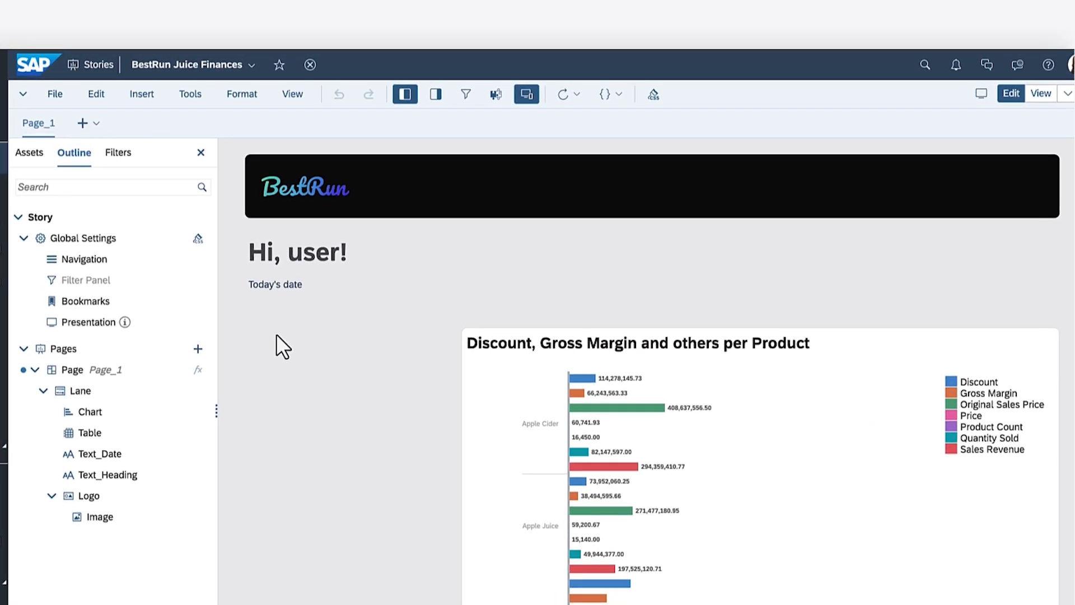
{"action": "mouse_move", "coordinate": [491, 127]}
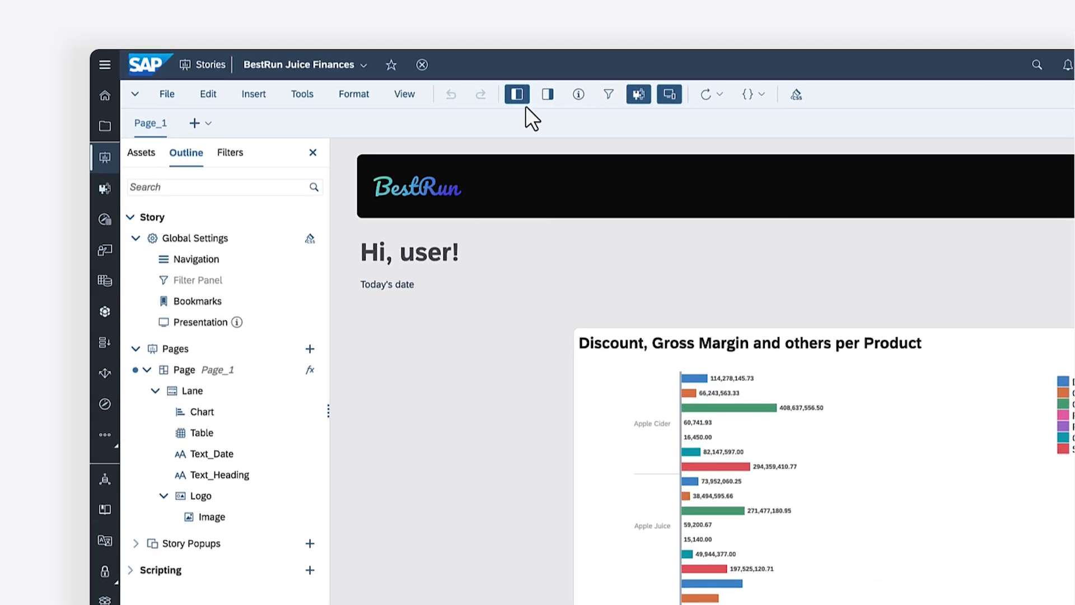
{"action": "left_click", "coordinate": [143, 152]}
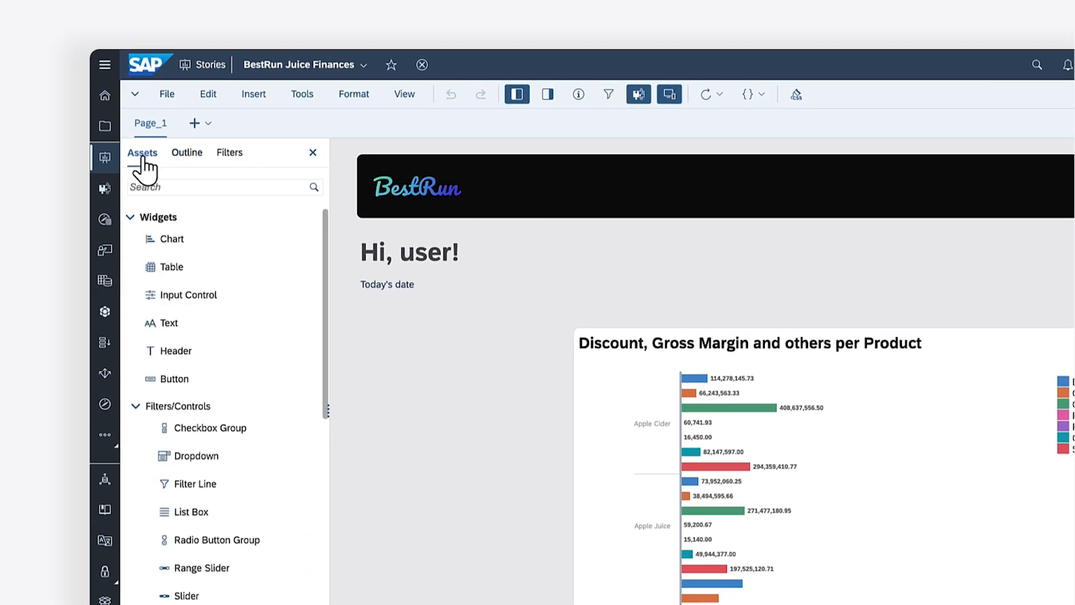
{"action": "left_click_drag", "start_coordinate": [175, 379], "coordinate": [613, 315]}
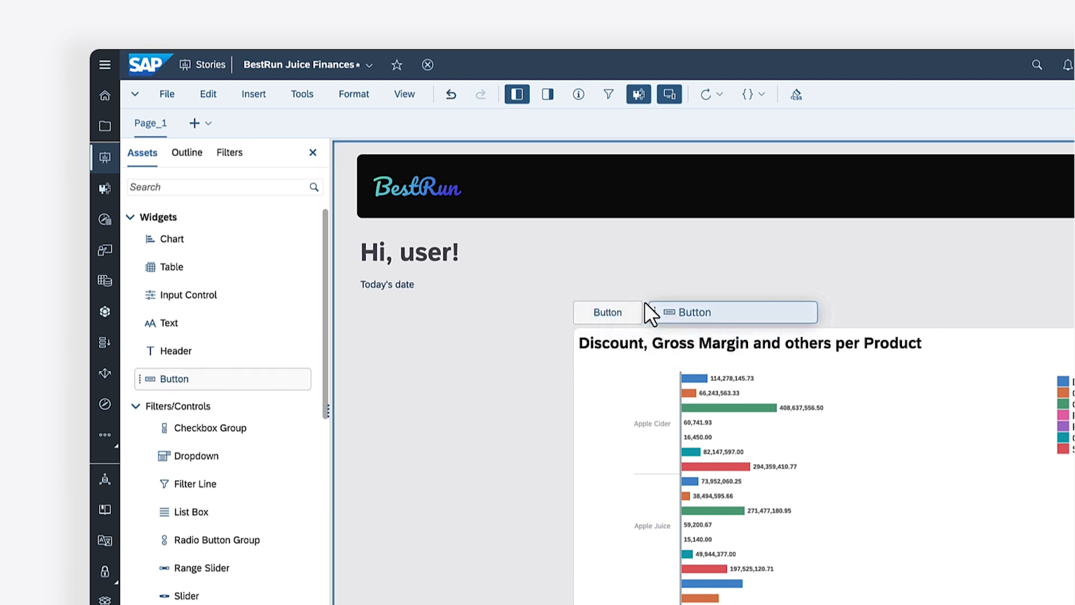
{"action": "left_click", "coordinate": [186, 153]}
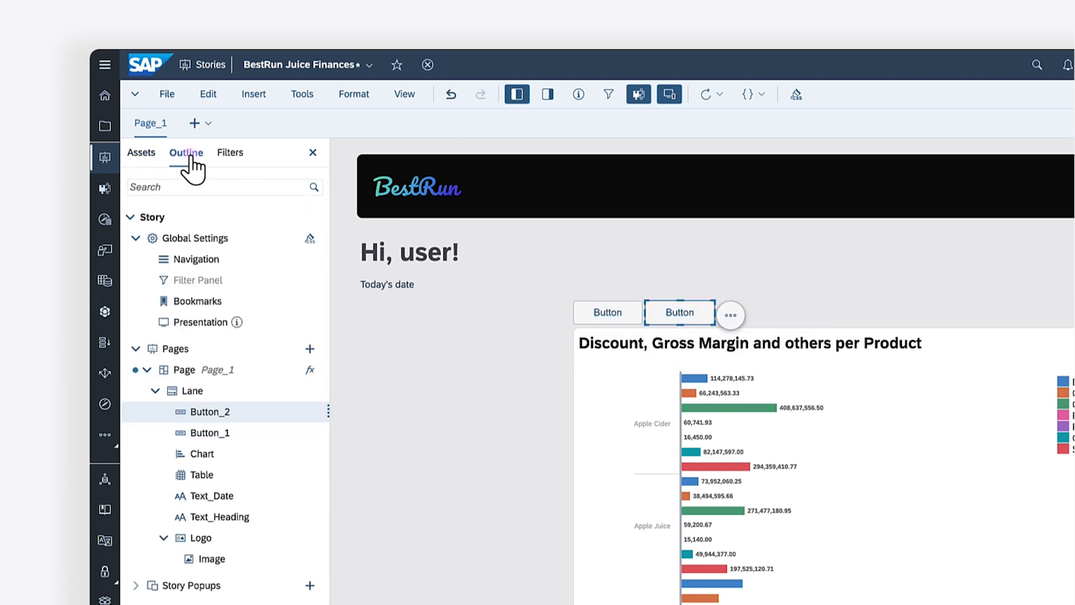
{"action": "left_click", "coordinate": [607, 312]}
{"action": "type", "text": "Button_Switc"}
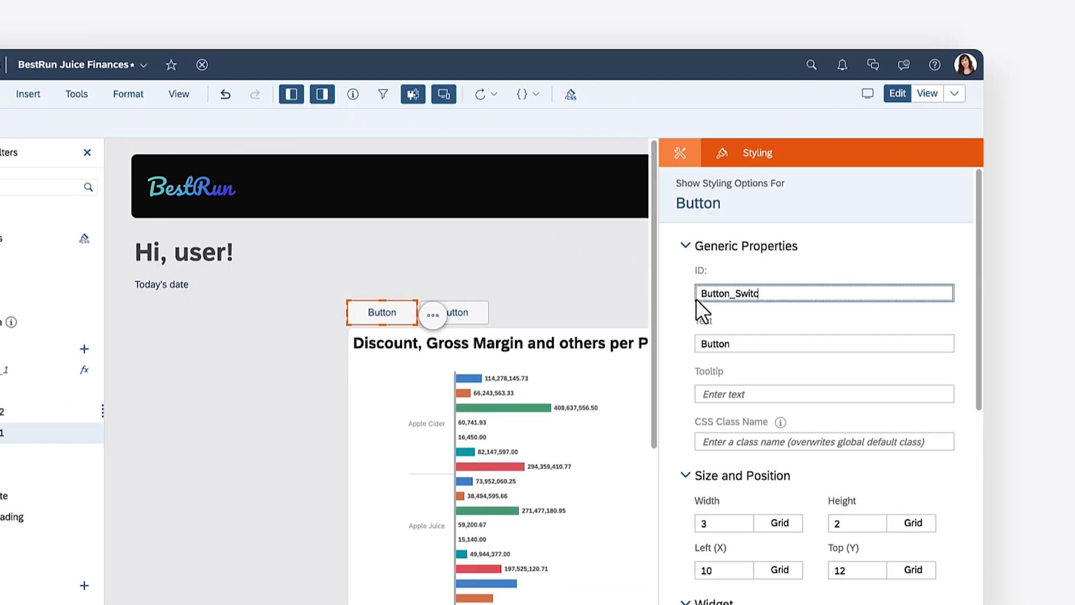
Name the second button Button_SwitchToChart, then clear the first button's text and give it the table icon
{"action": "left_click", "coordinate": [454, 313]}
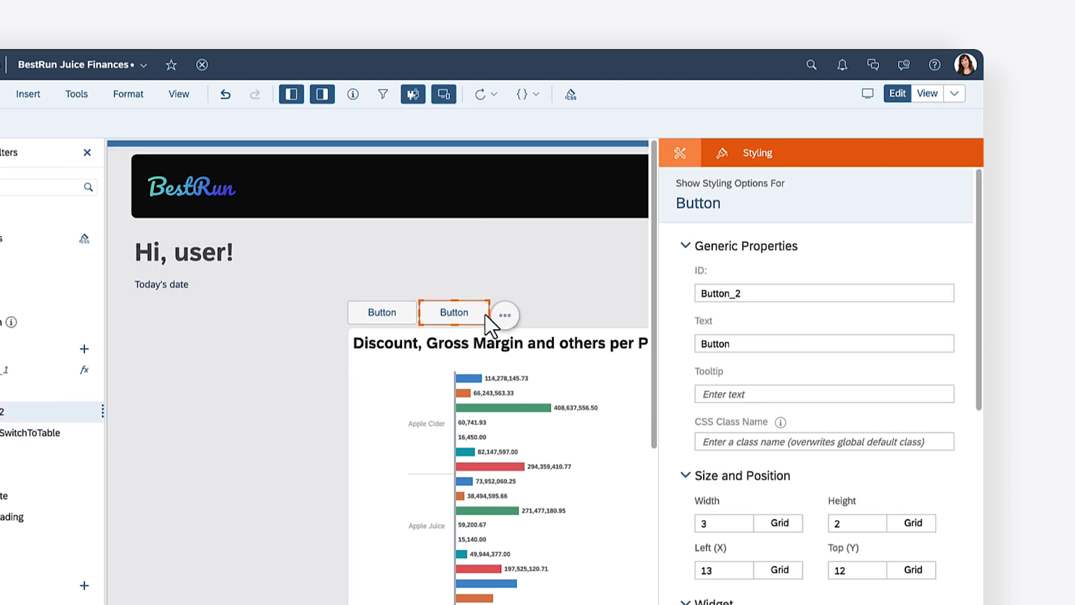
{"action": "type", "text": "Button_SwitchToChart"}
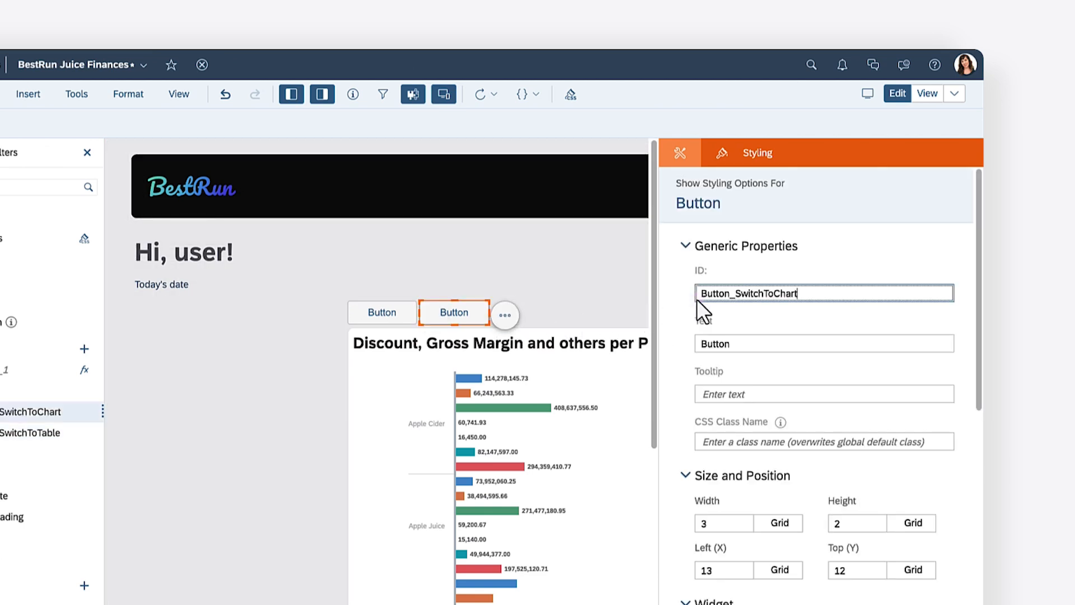
{"action": "left_click", "coordinate": [382, 312]}
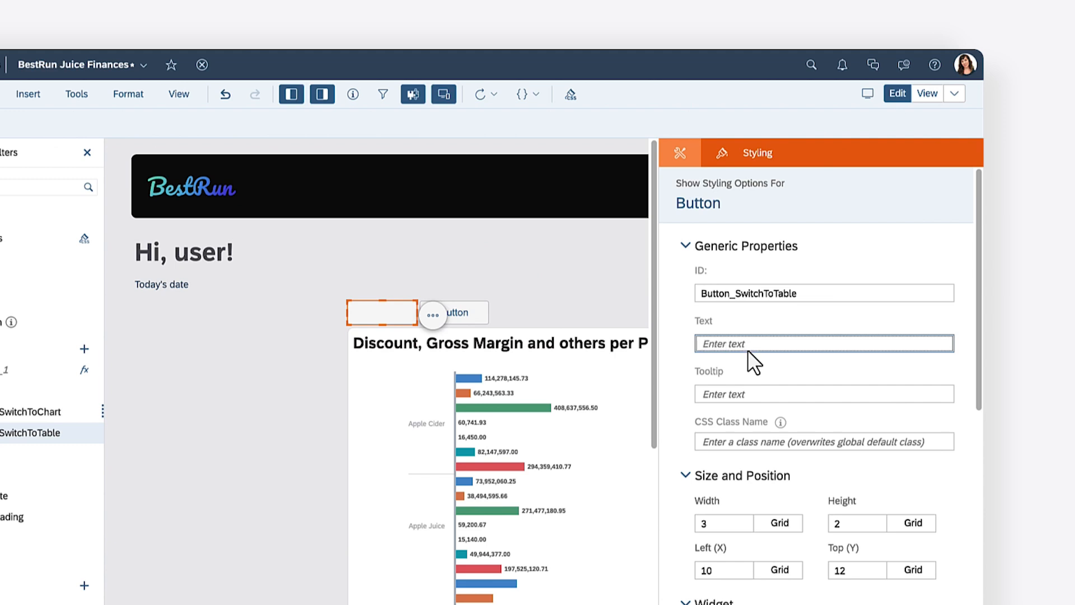
{"action": "left_click", "coordinate": [822, 393]}
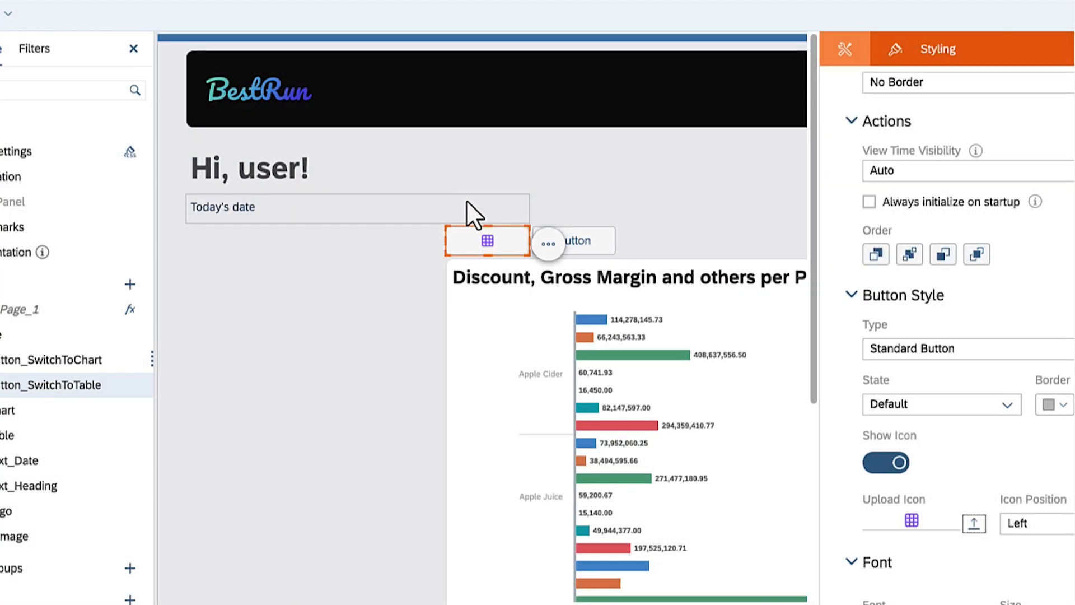
Give the second button the bar-rows-purple.png icon so both buttons are icon-only
{"action": "left_click", "coordinate": [573, 241]}
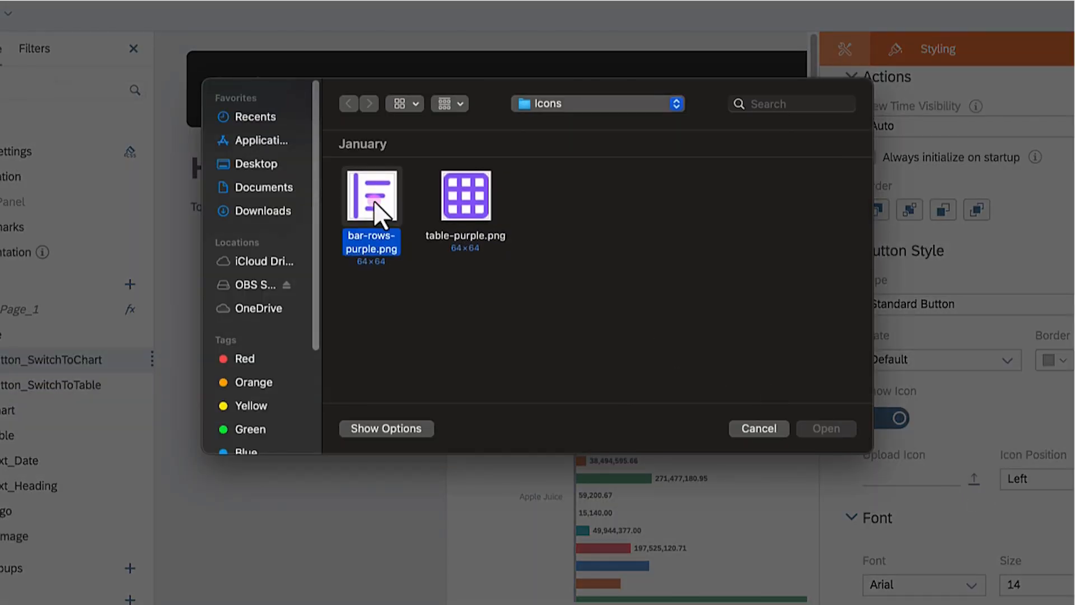
{"action": "left_click", "coordinate": [825, 428]}
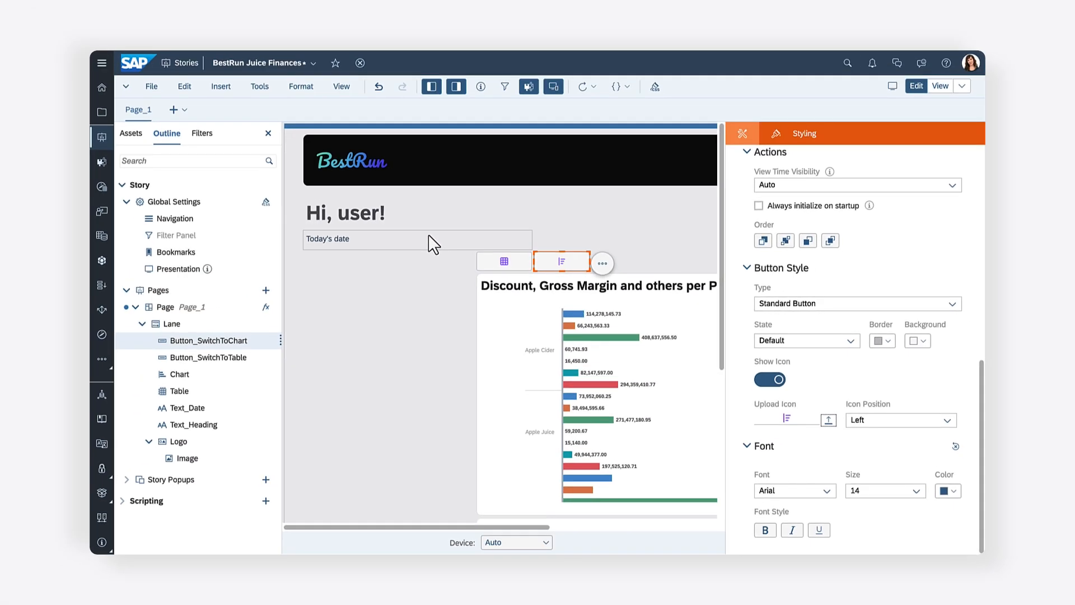
{"action": "left_click", "coordinate": [456, 86]}
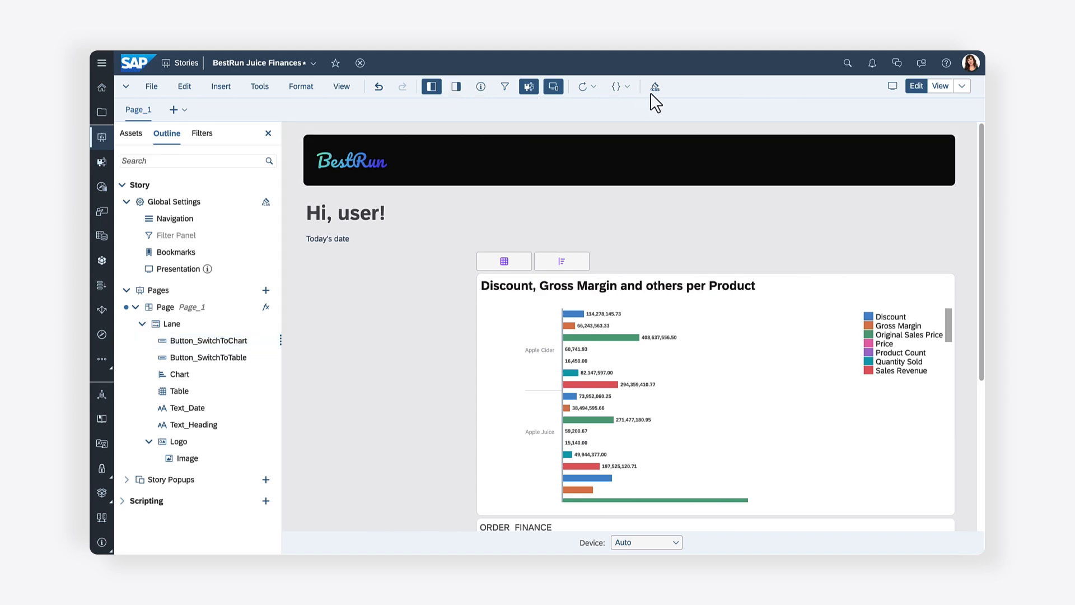
Define button-default and button-active classes with hover colours in the story CSS
{"action": "left_click", "coordinate": [656, 86]}
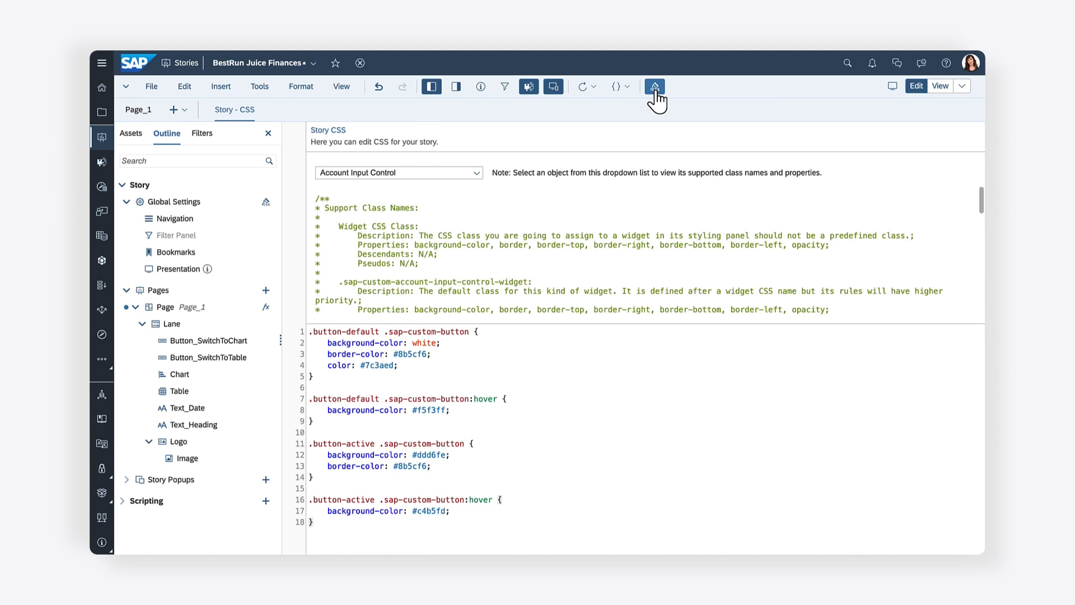
{"action": "left_click", "coordinate": [312, 522]}
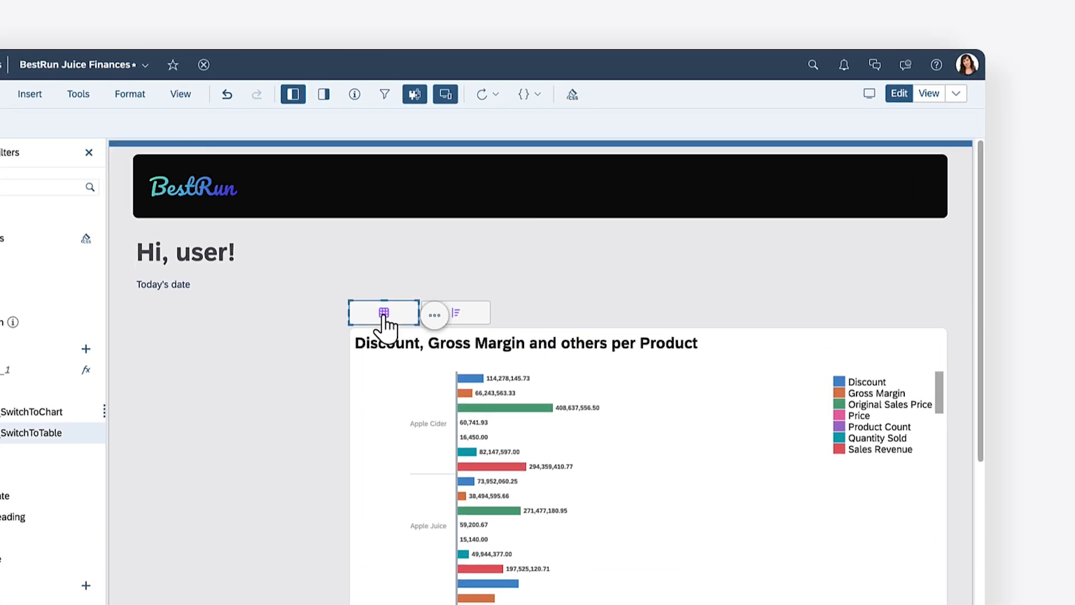
Assign CSS class button-active to Button_SwitchToTable and button-default to Button_SwitchToChart
{"action": "left_click", "coordinate": [383, 312]}
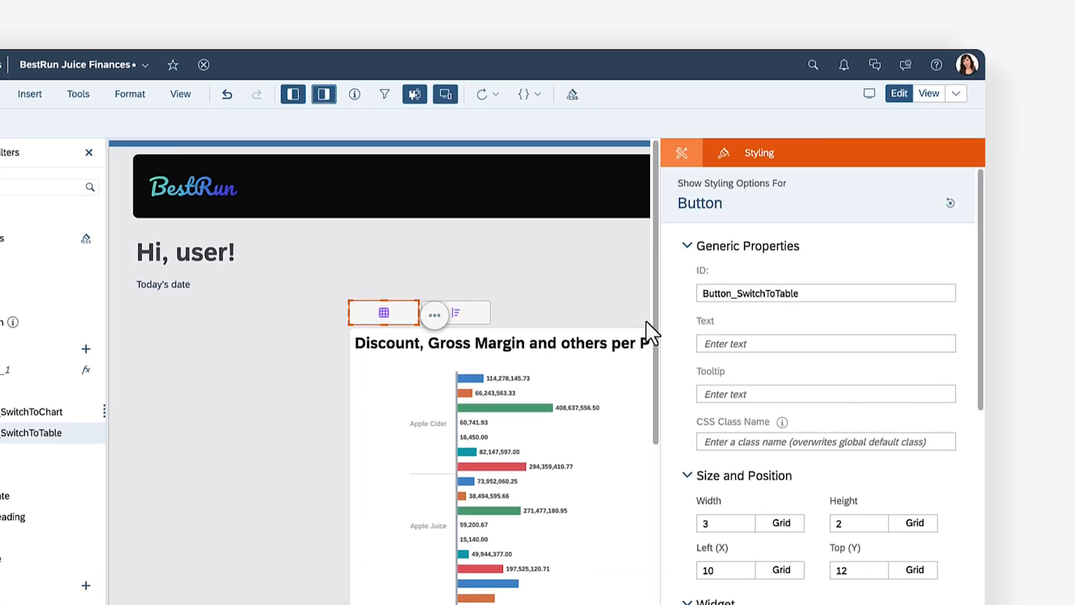
{"action": "type", "text": "button-active"}
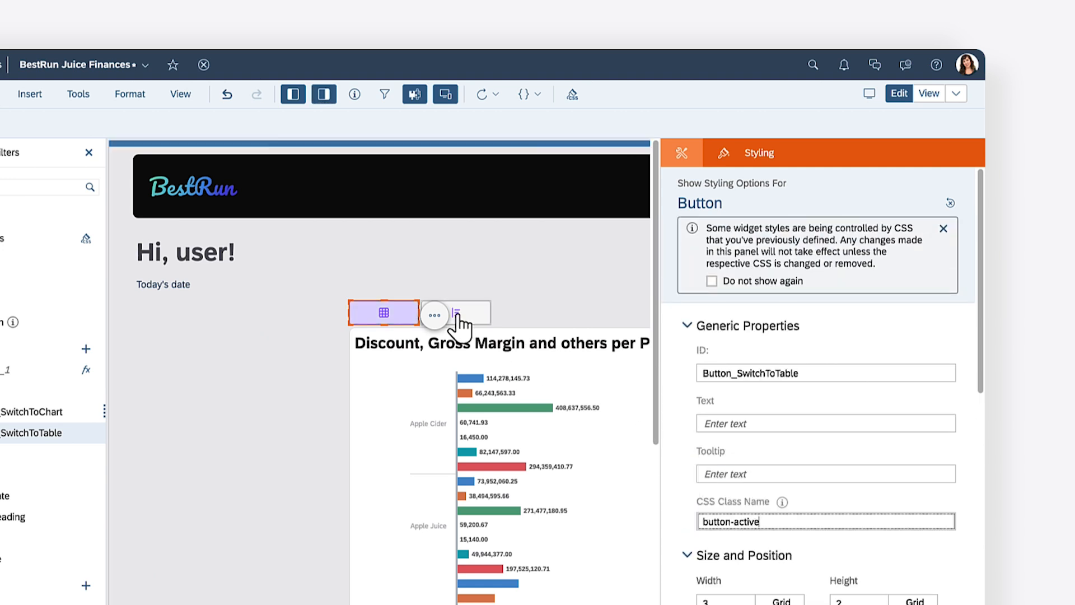
{"action": "left_click", "coordinate": [455, 313]}
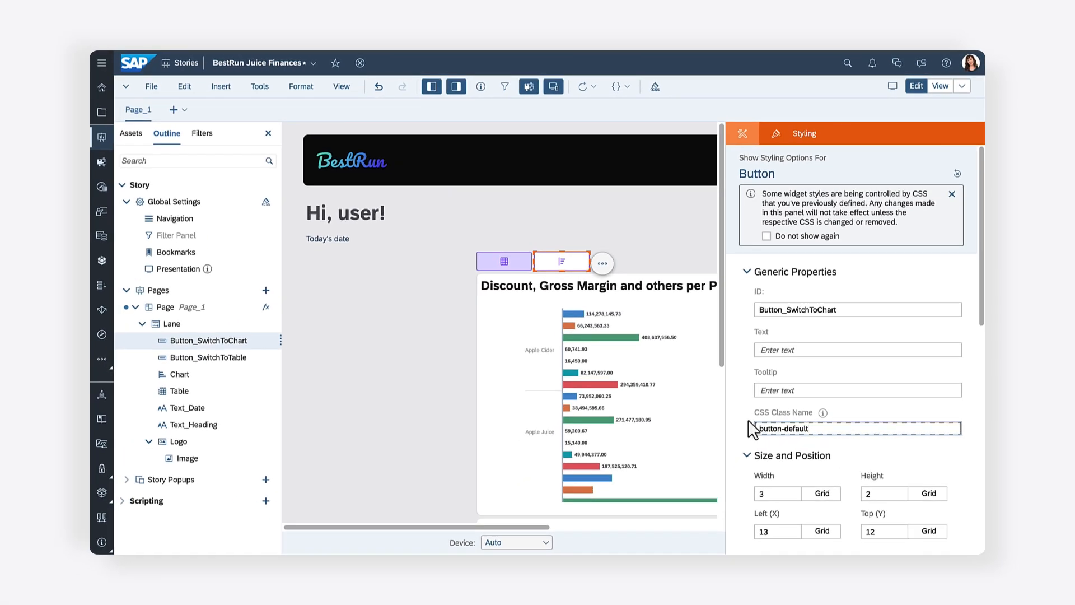
{"action": "left_click", "coordinate": [456, 87]}
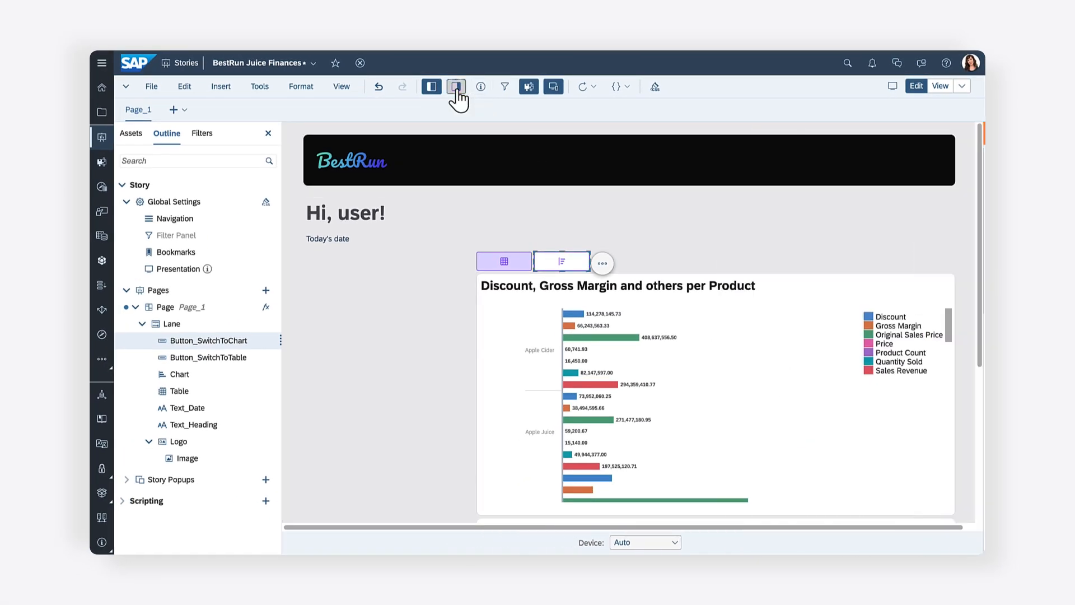
Bring up the More Actions menu for the table-switch button
{"action": "left_click", "coordinate": [456, 86]}
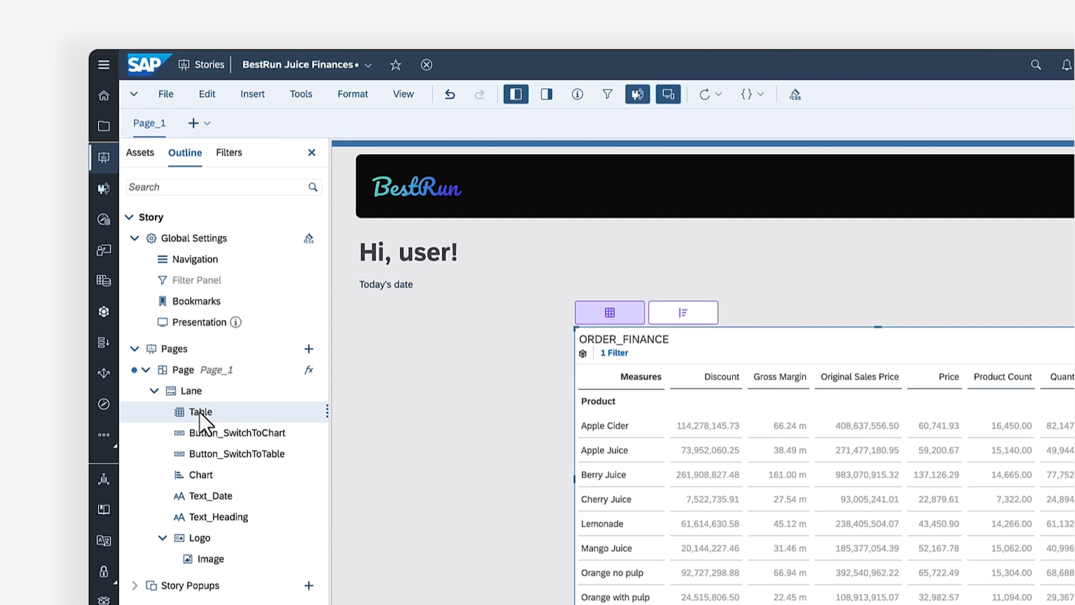
{"action": "mouse_move", "coordinate": [512, 337]}
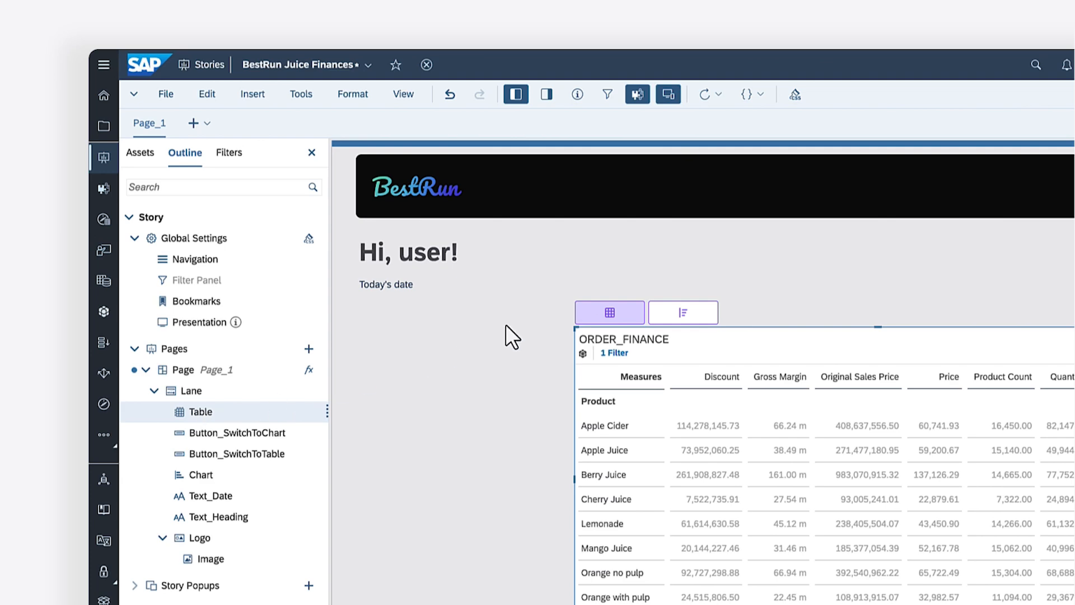
{"action": "left_click", "coordinate": [661, 316]}
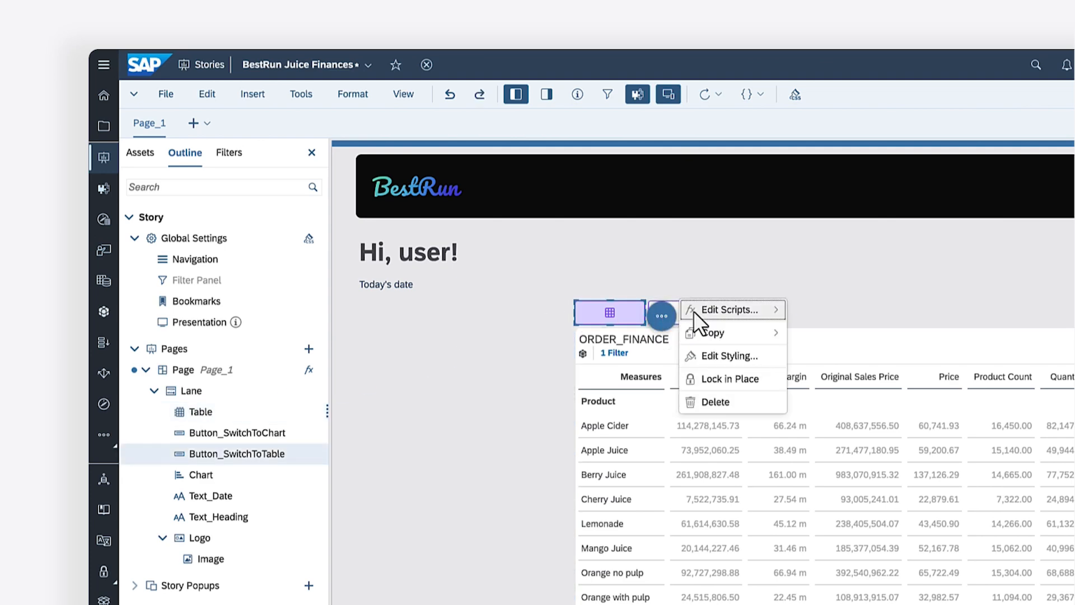
In the onClick script write Chart.setVisible(false); // Hides the chart
{"action": "left_click", "coordinate": [730, 309]}
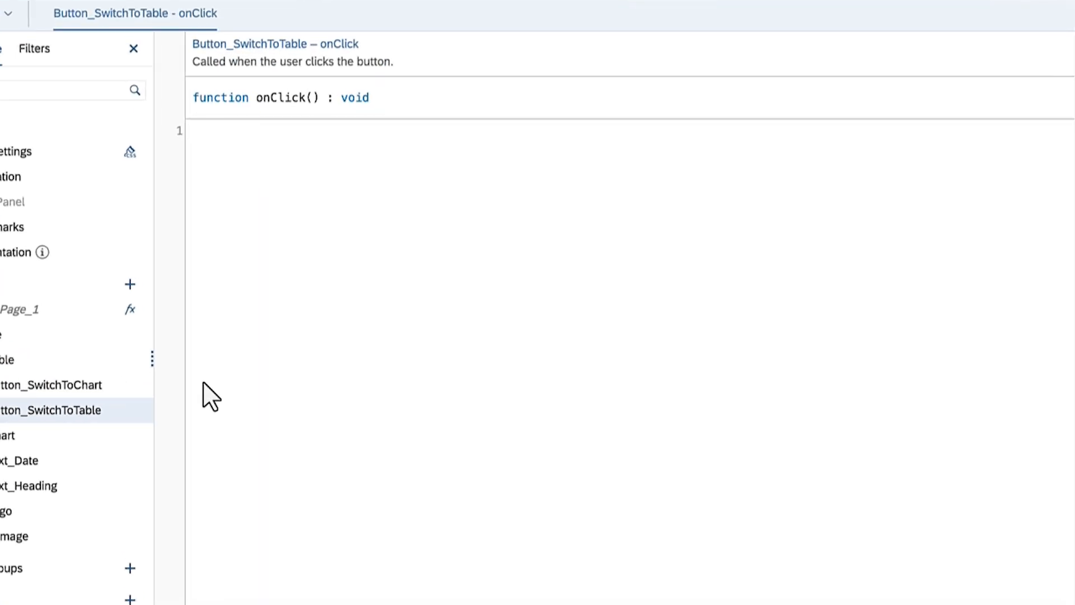
{"action": "type", "text": "Chart."}
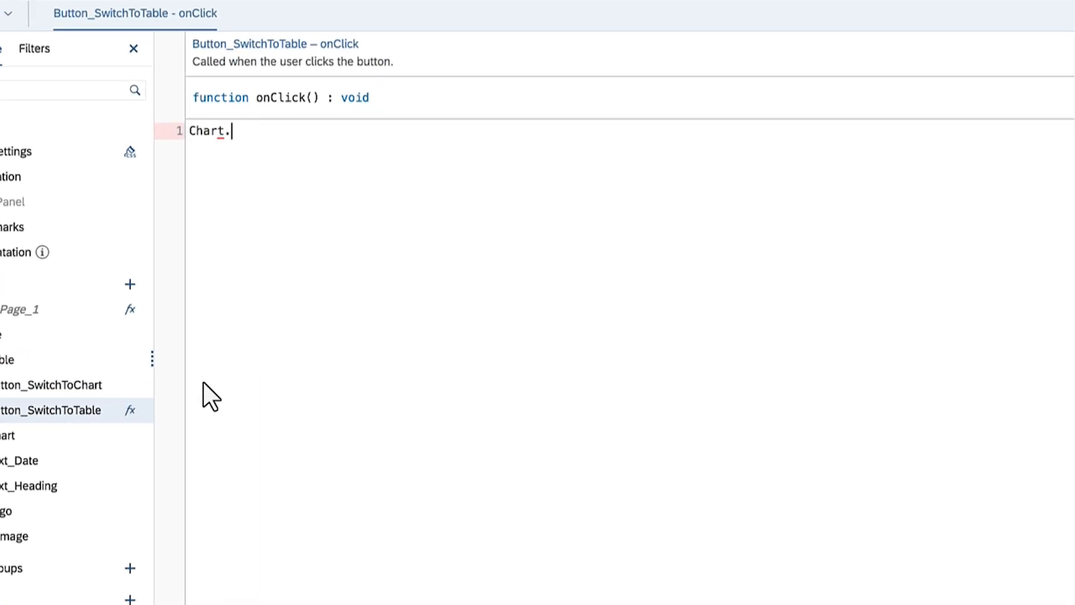
{"action": "type", "text": "setVisible(false"}
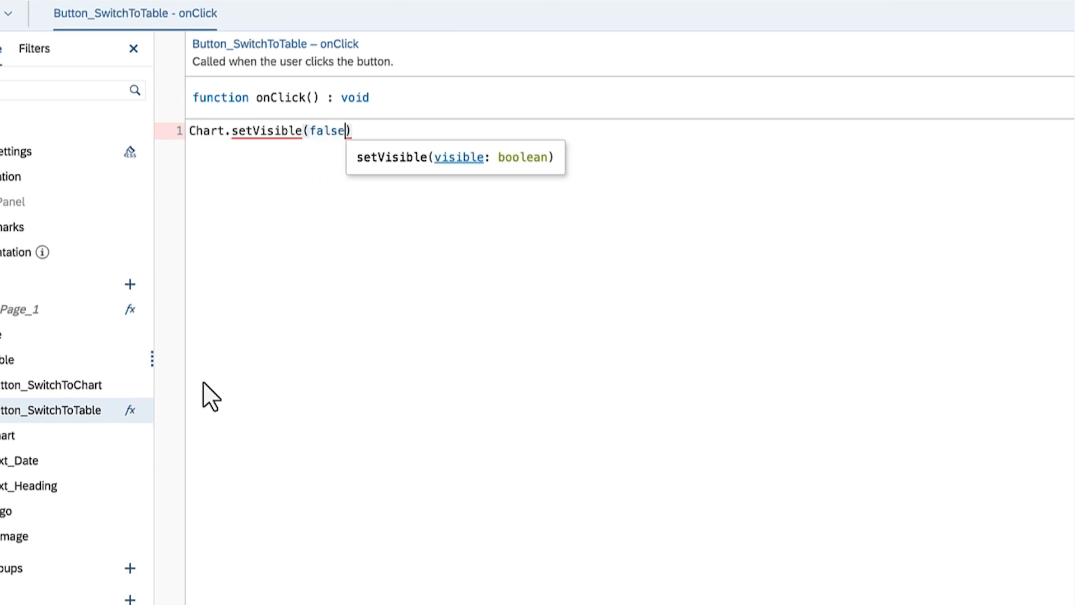
{"action": "type", "text": ";"}
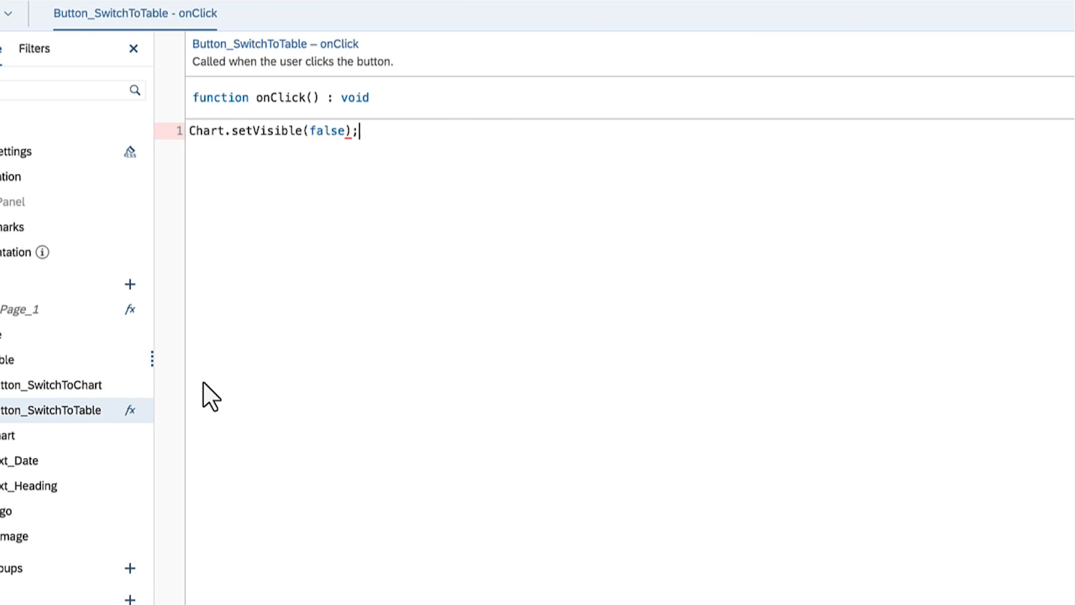
{"action": "type", "text": "// Hides the chart"}
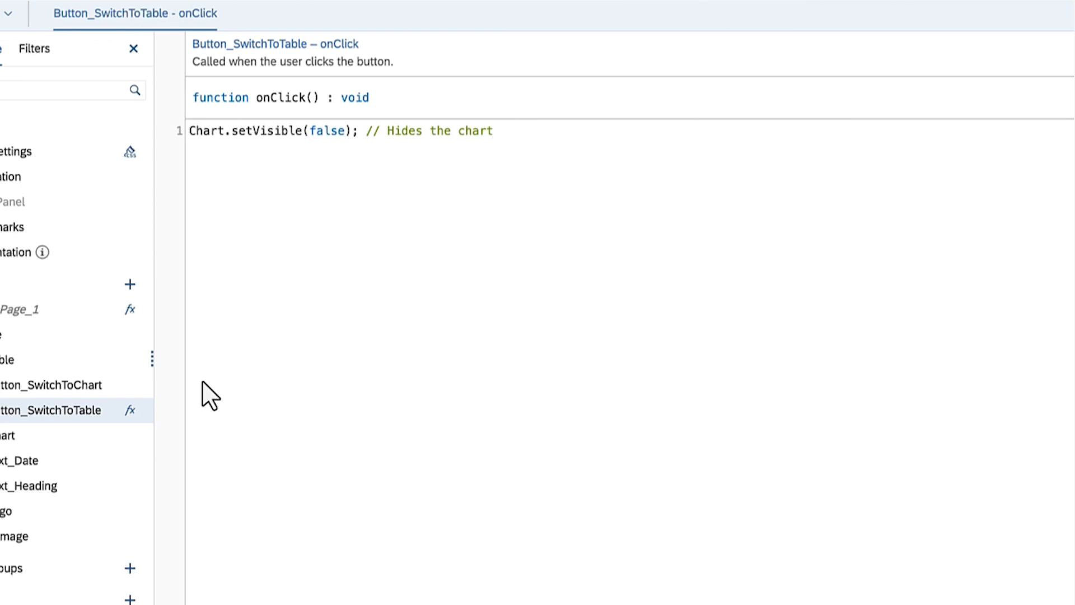
Add Table.setVisible(true); as the second script line and start its comment
{"action": "left_click", "coordinate": [493, 130]}
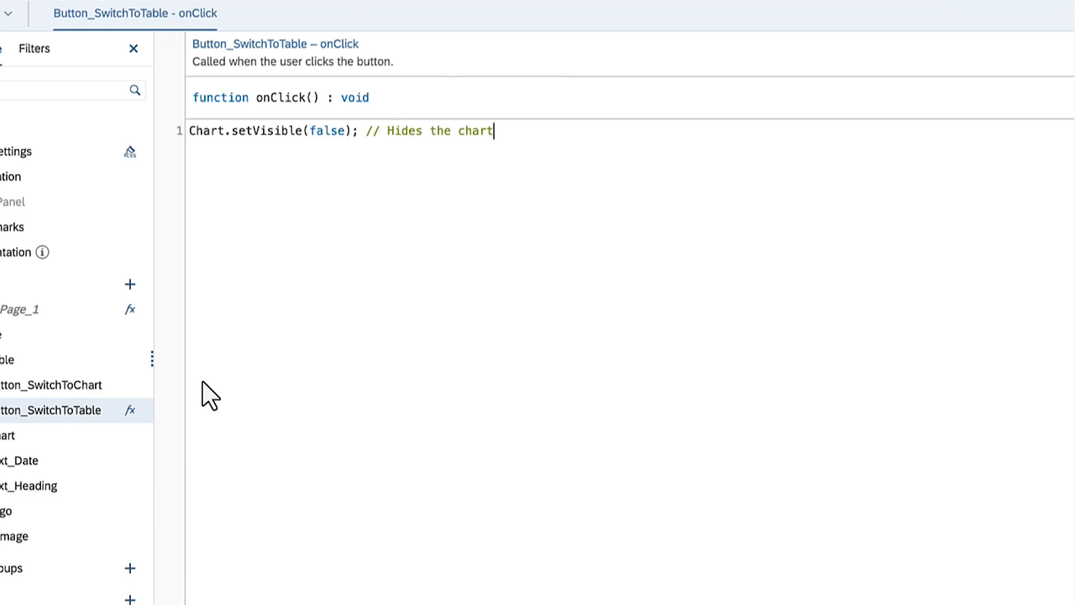
{"action": "type", "text": "Table."}
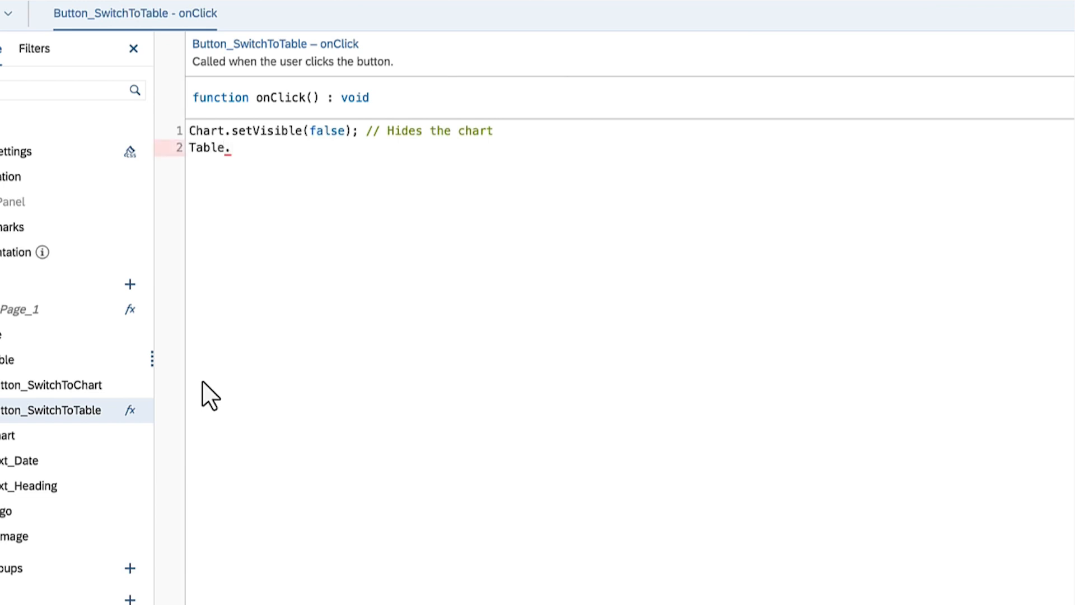
{"action": "type", "text": "setVisible(true);"}
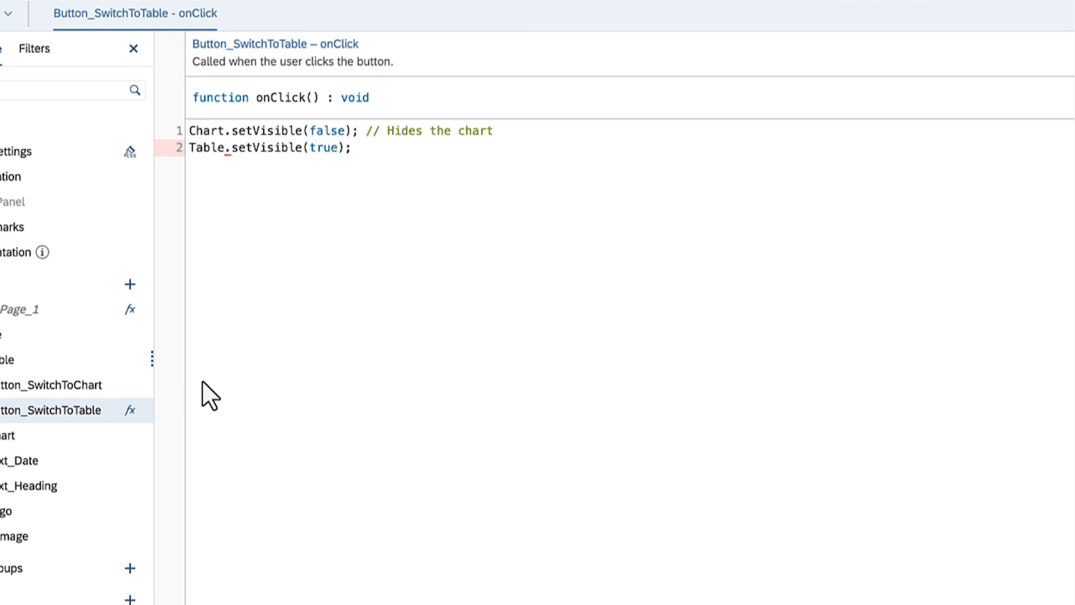
{"action": "type", "text": "/"}
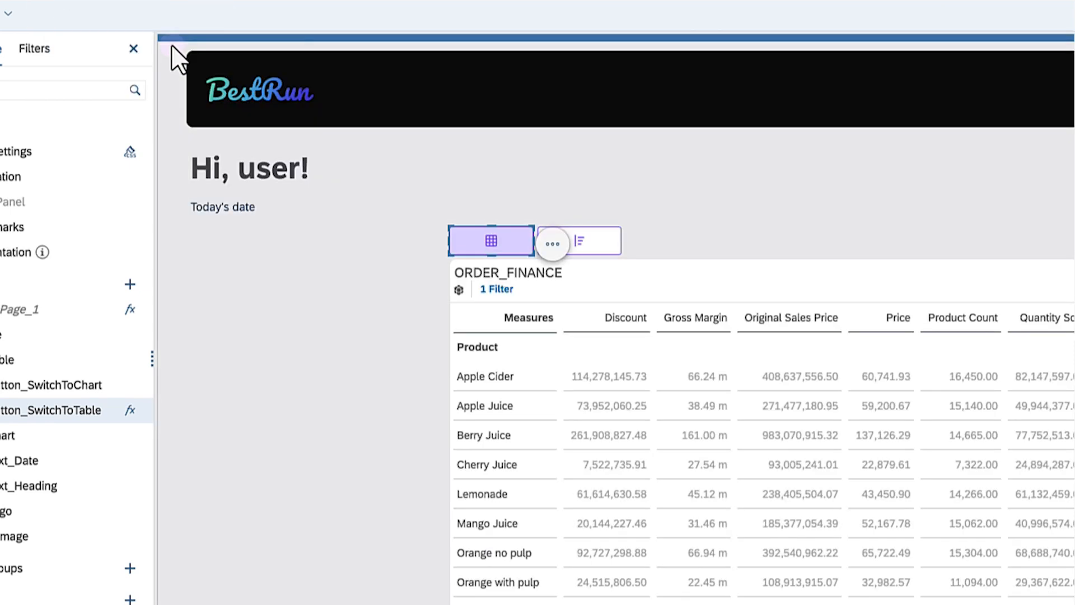
Write Button_SwitchToChart's onClick script, then reopen Button_SwitchToTable's onClick script
{"action": "left_click", "coordinate": [551, 243]}
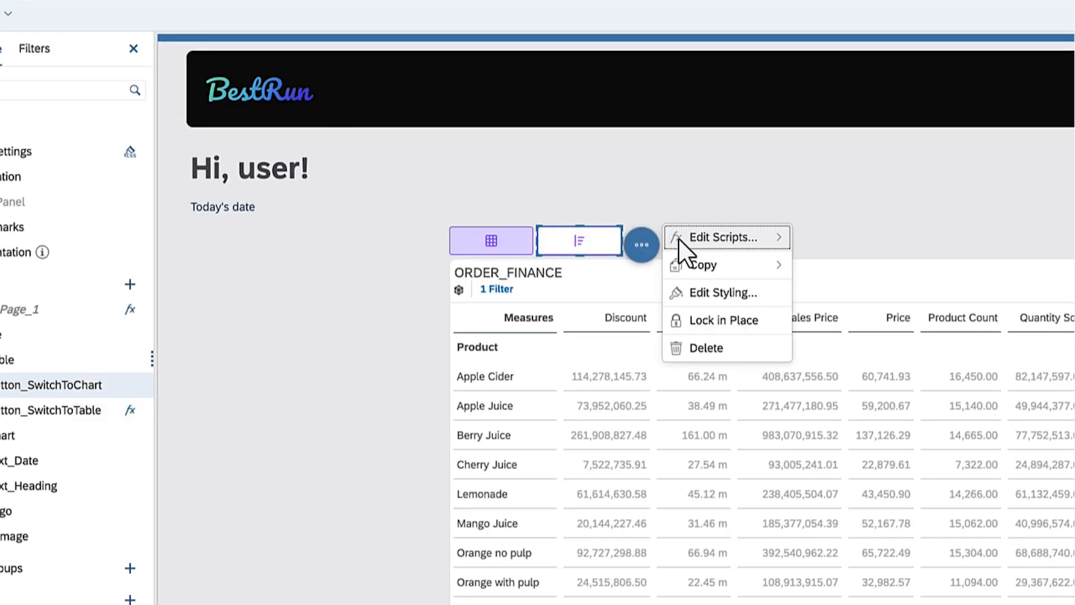
{"action": "left_click", "coordinate": [725, 236]}
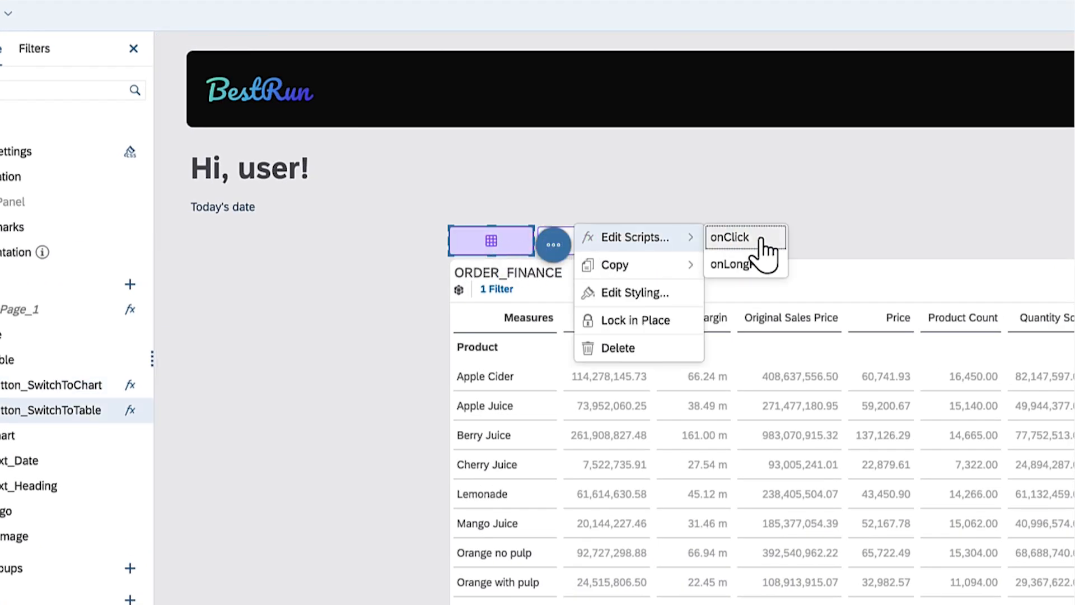
{"action": "left_click", "coordinate": [729, 236]}
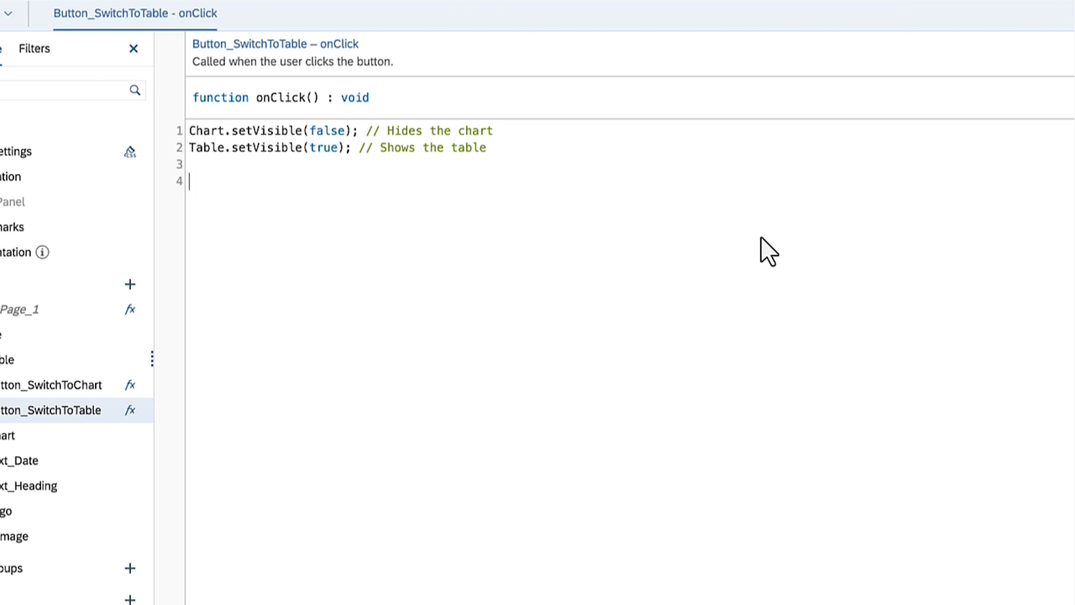
Add Button_SwitchToTable.setCssClass("button-active") and the other button's class line, and save the story
{"action": "type", "text": "Button_SwitchToTable.setCssClass("}
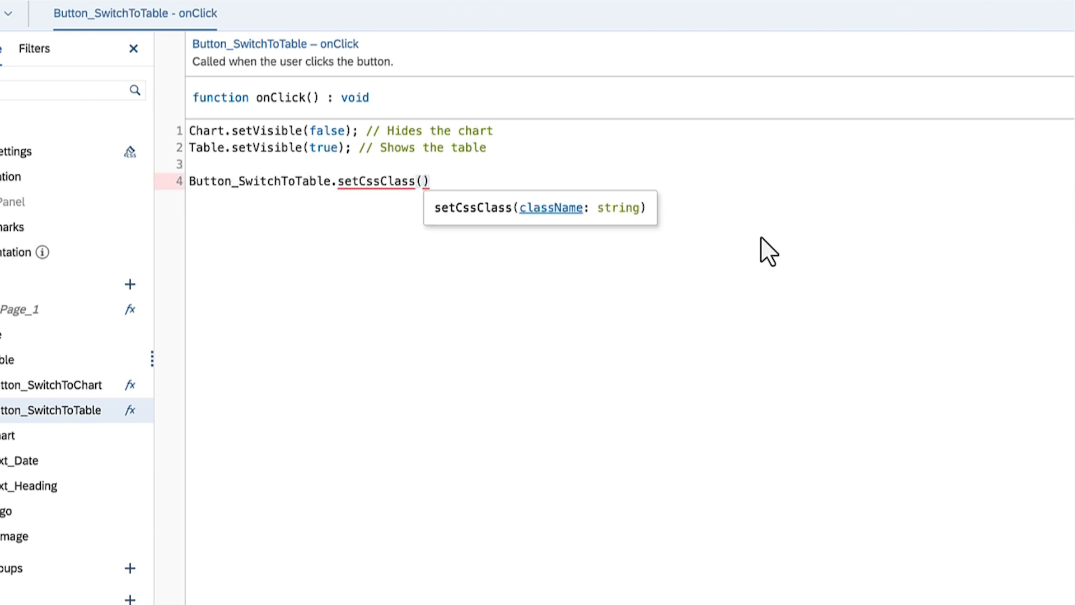
{"action": "type", "text": "\"button-active\""}
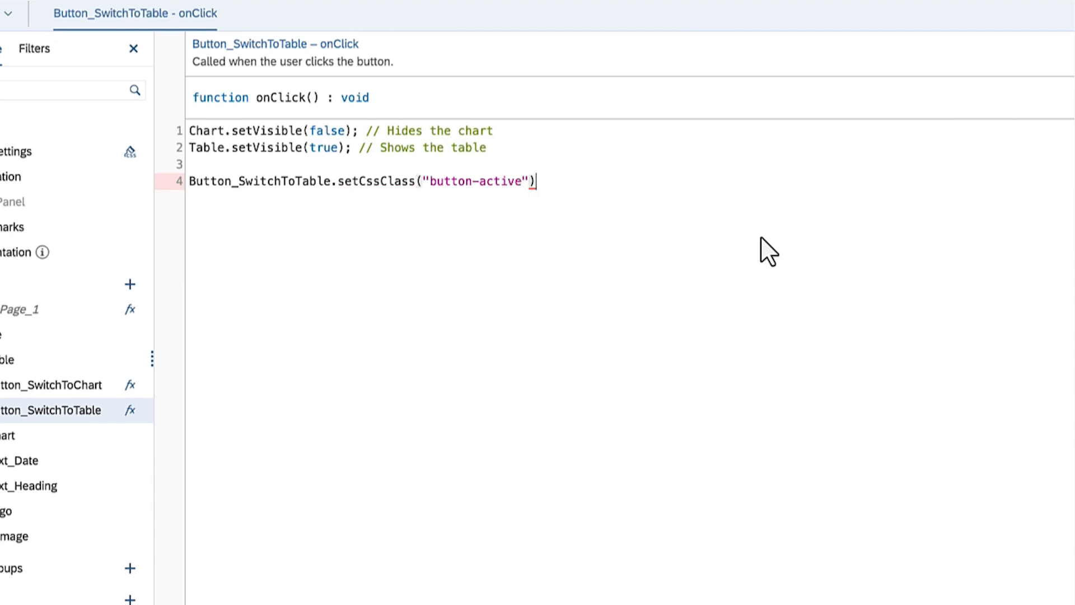
{"action": "type", "text": "Button_Switch"}
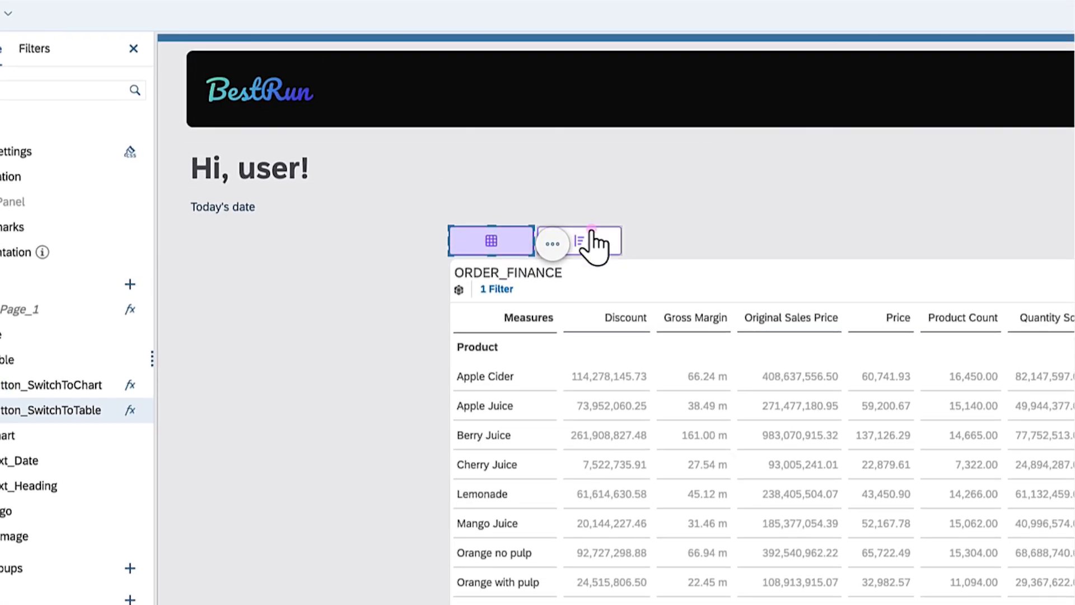
{"action": "left_click", "coordinate": [51, 384]}
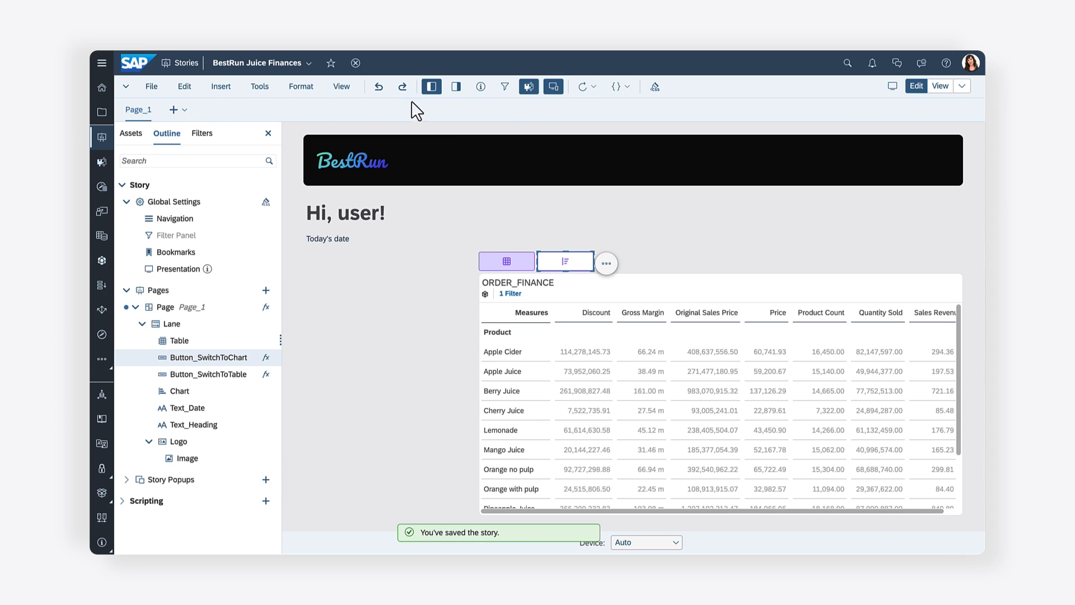
Run the story in view mode and toggle to the chart and back to the table
{"action": "left_click", "coordinate": [940, 86]}
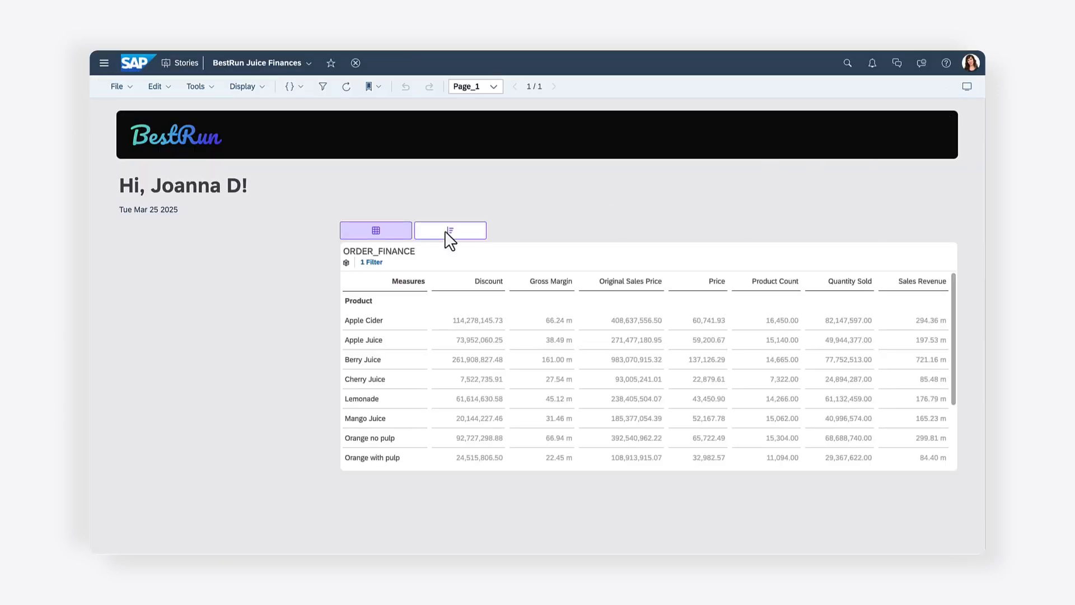
{"action": "left_click", "coordinate": [450, 230]}
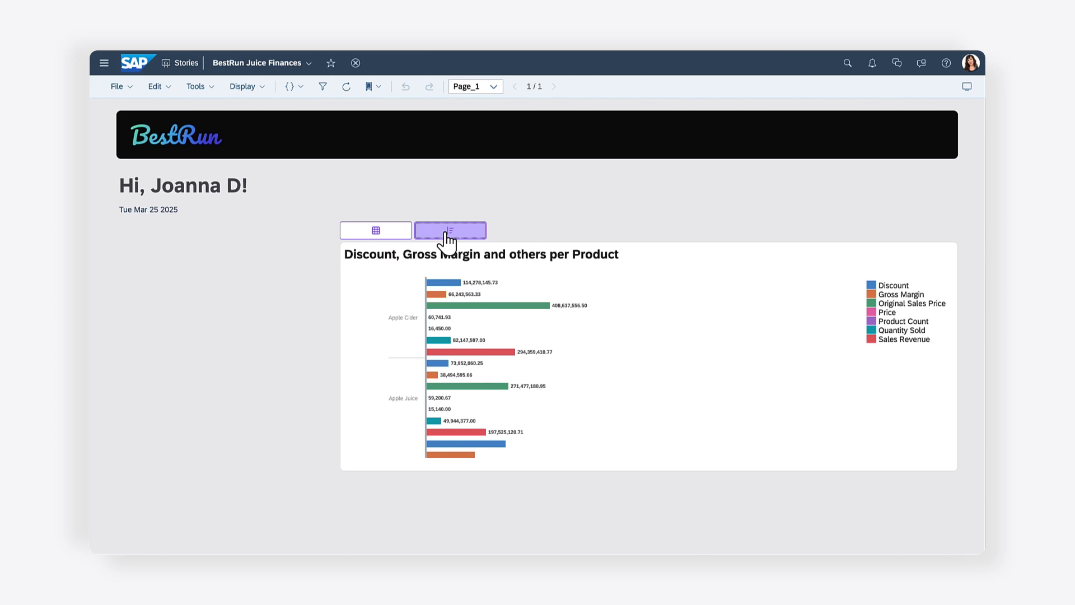
{"action": "left_click", "coordinate": [375, 229]}
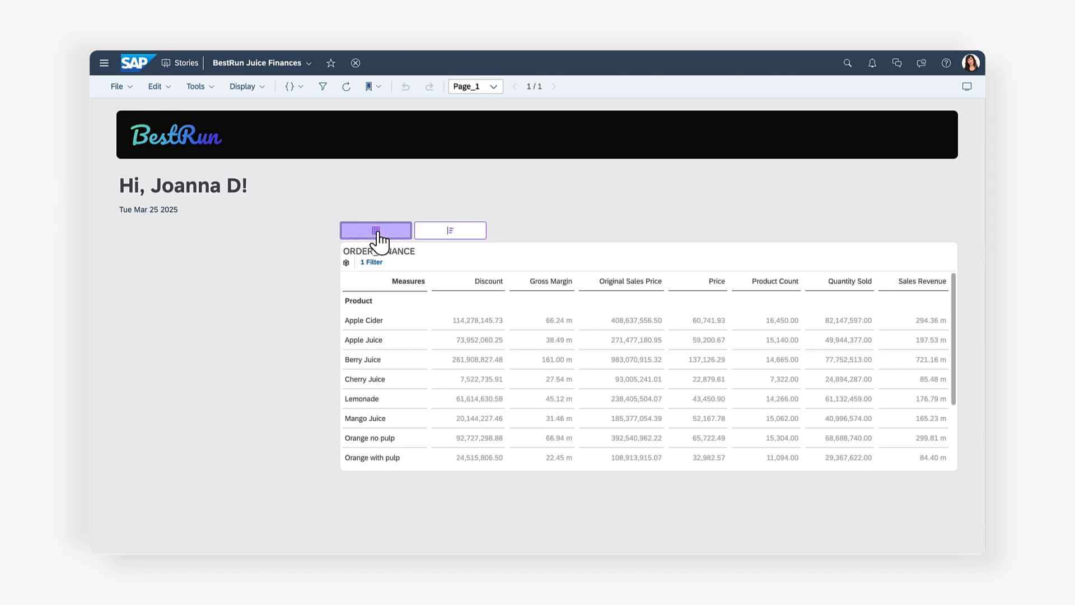